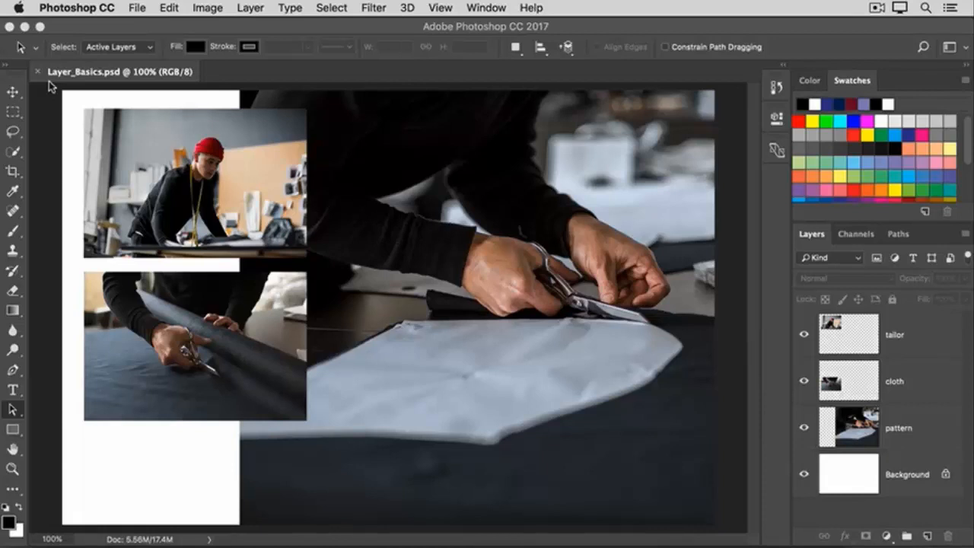
{"action": "mouse_move", "coordinate": [99, 87]}
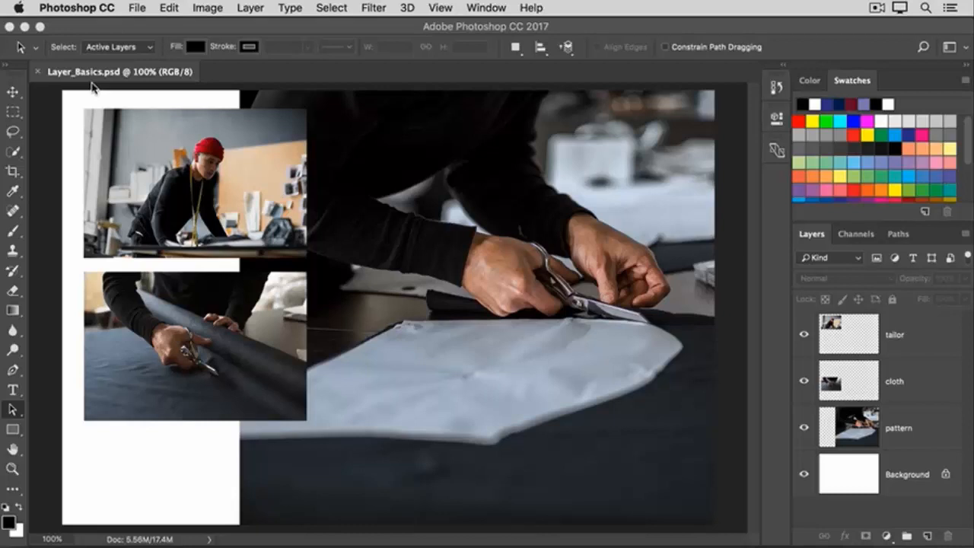
{"action": "mouse_move", "coordinate": [769, 309]}
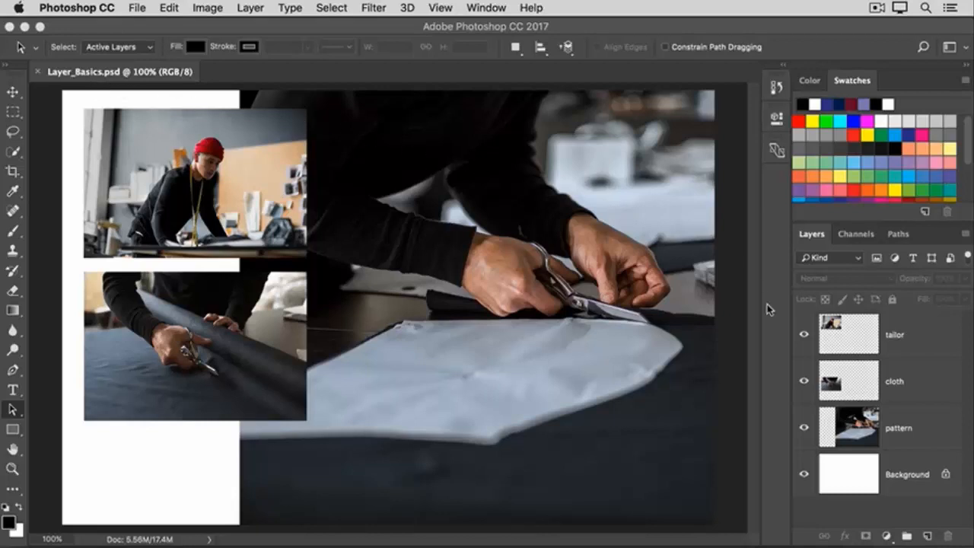
{"action": "mouse_move", "coordinate": [773, 329]}
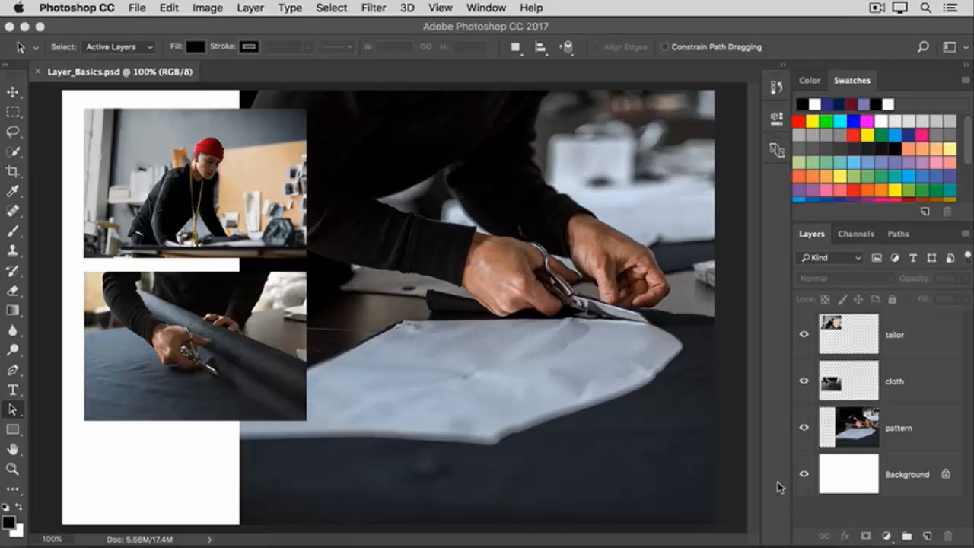
{"action": "mouse_move", "coordinate": [502, 377]}
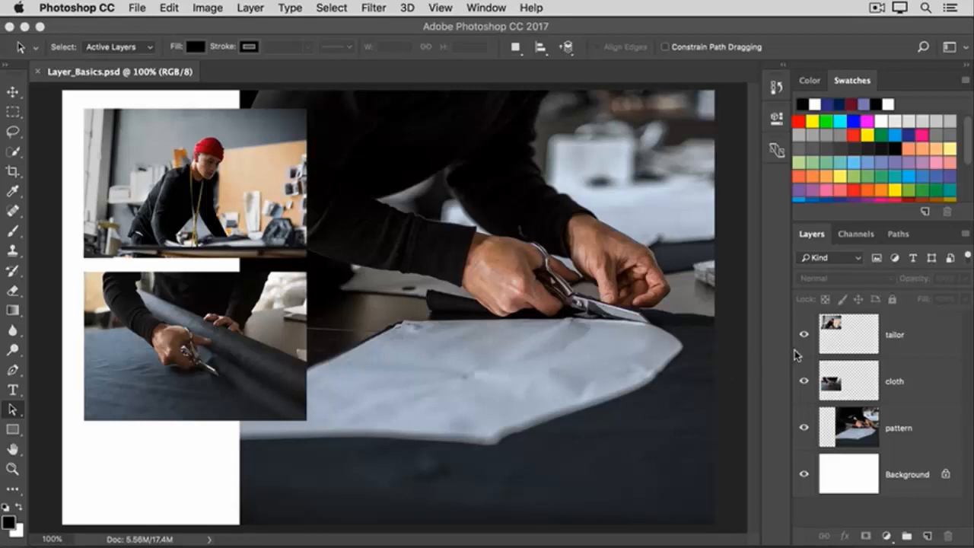
{"action": "mouse_move", "coordinate": [798, 396]}
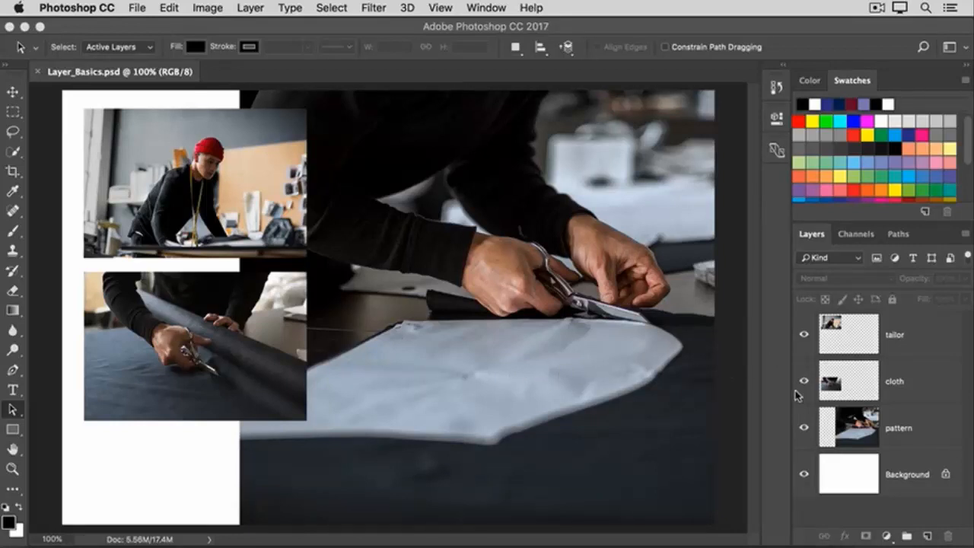
{"action": "mouse_move", "coordinate": [793, 417]}
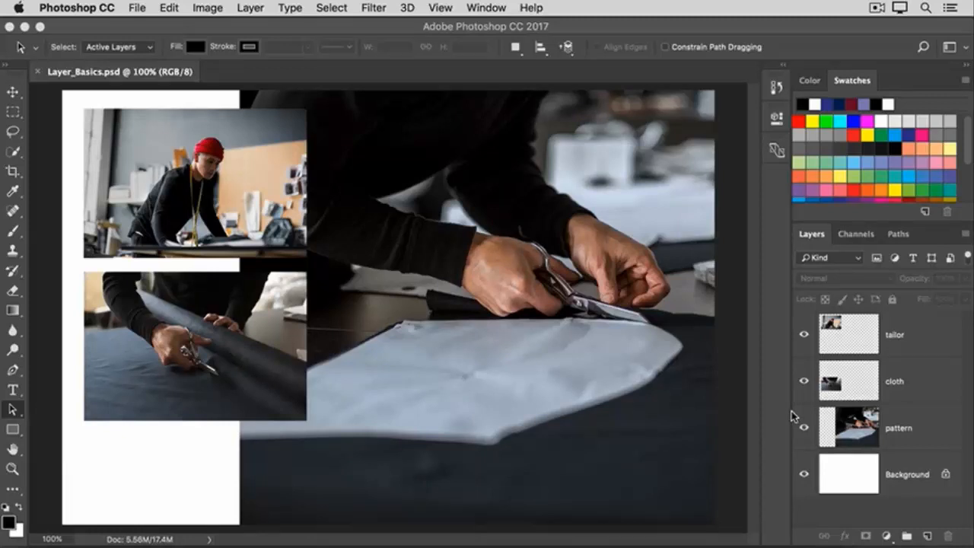
{"action": "mouse_move", "coordinate": [247, 169]}
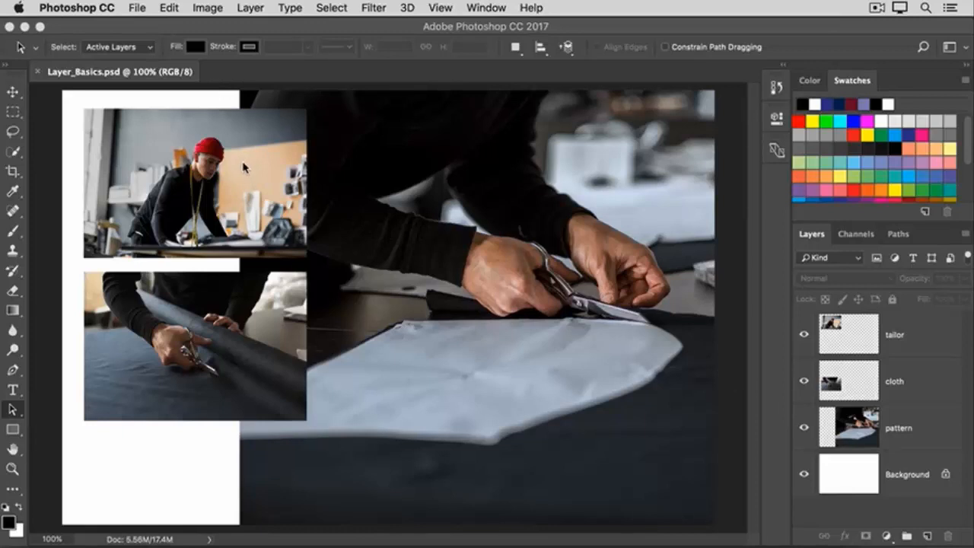
{"action": "mouse_move", "coordinate": [373, 176]}
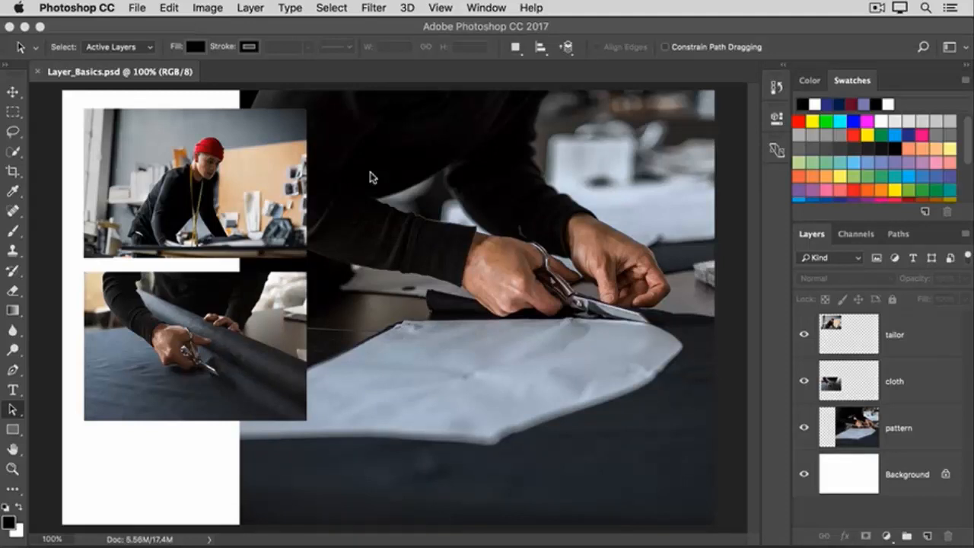
{"action": "mouse_move", "coordinate": [256, 164]}
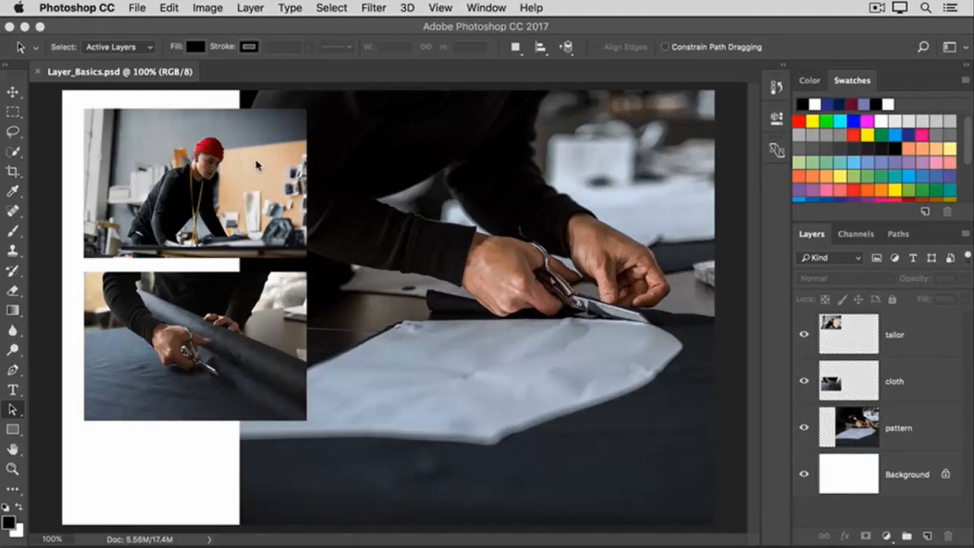
{"action": "mouse_move", "coordinate": [367, 153]}
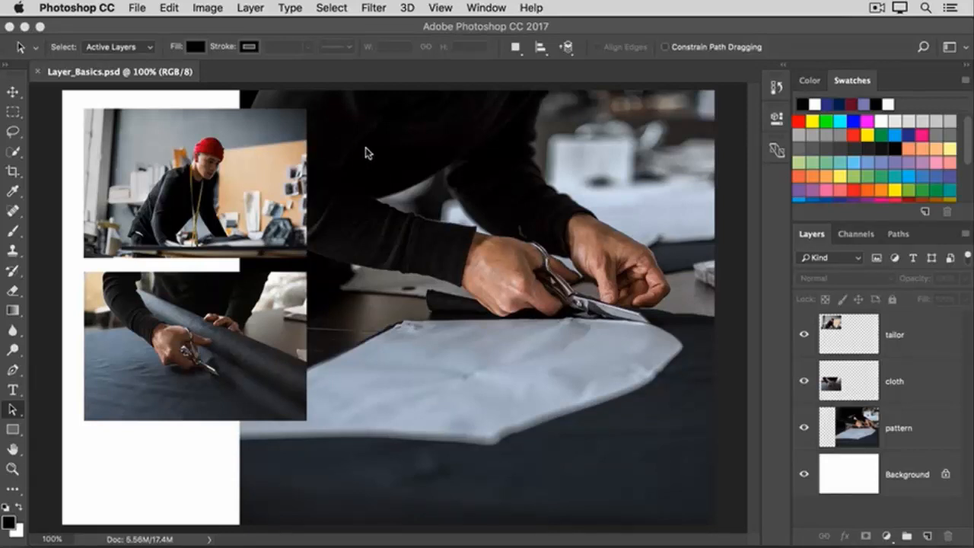
{"action": "mouse_move", "coordinate": [767, 251]}
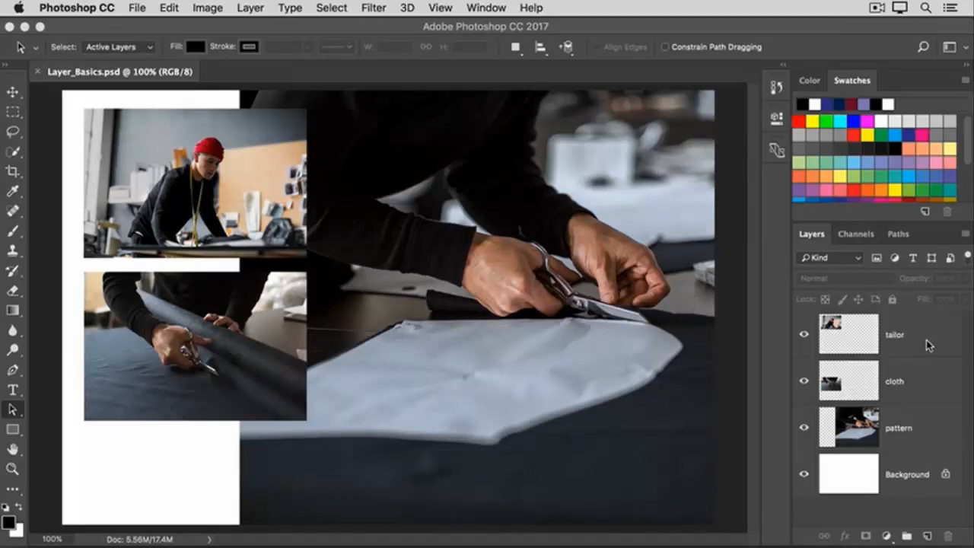
Drag the tailor layer down below the pattern layer in the Layers panel
{"action": "left_click", "coordinate": [898, 335]}
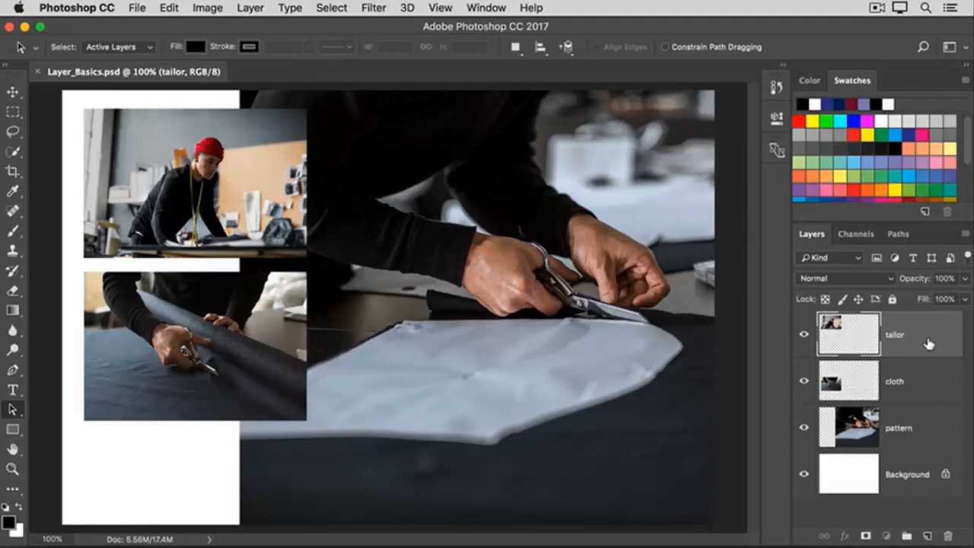
{"action": "left_click", "coordinate": [876, 427]}
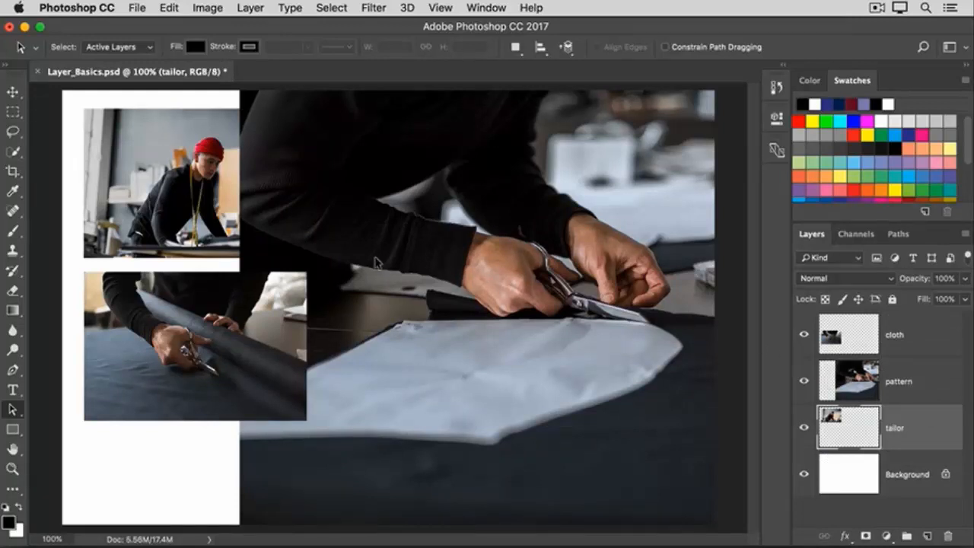
{"action": "mouse_move", "coordinate": [262, 186]}
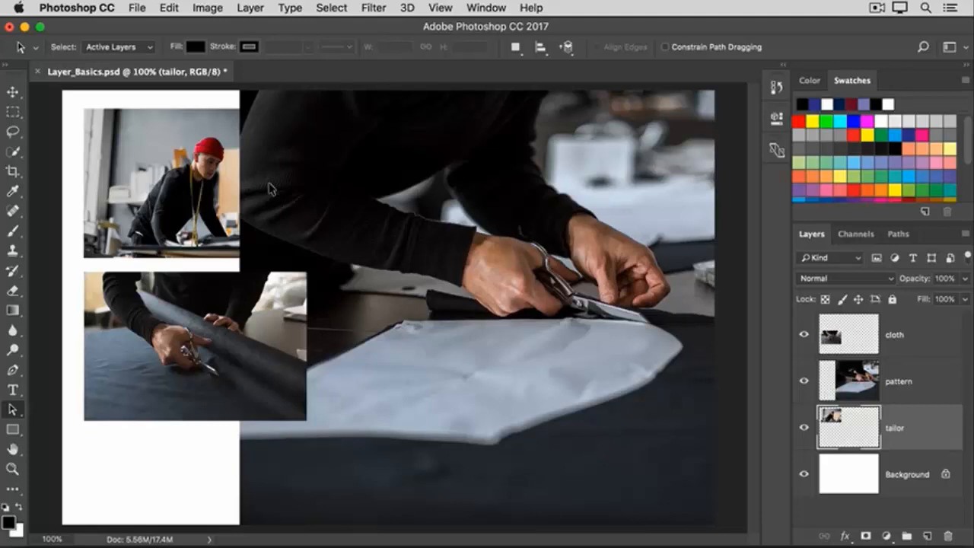
{"action": "mouse_move", "coordinate": [506, 347]}
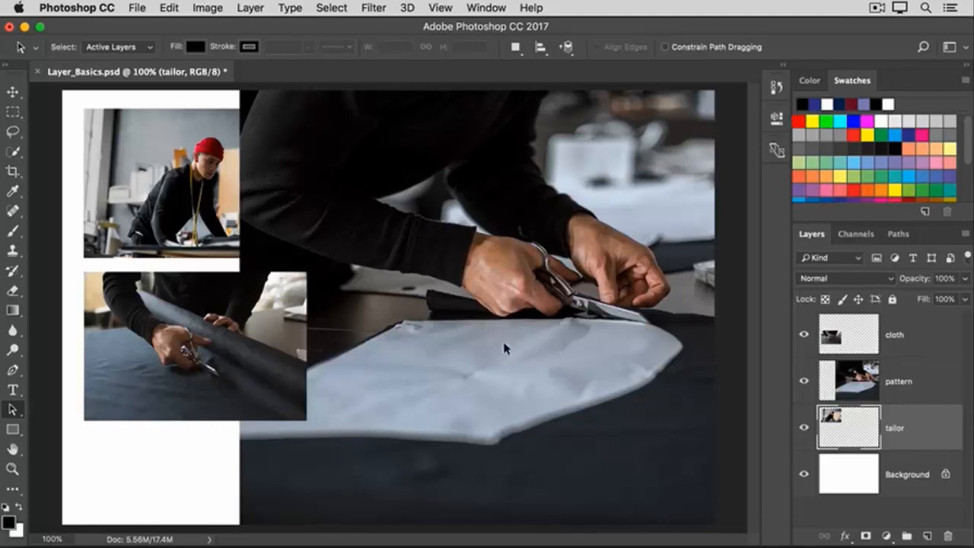
{"action": "mouse_move", "coordinate": [510, 375]}
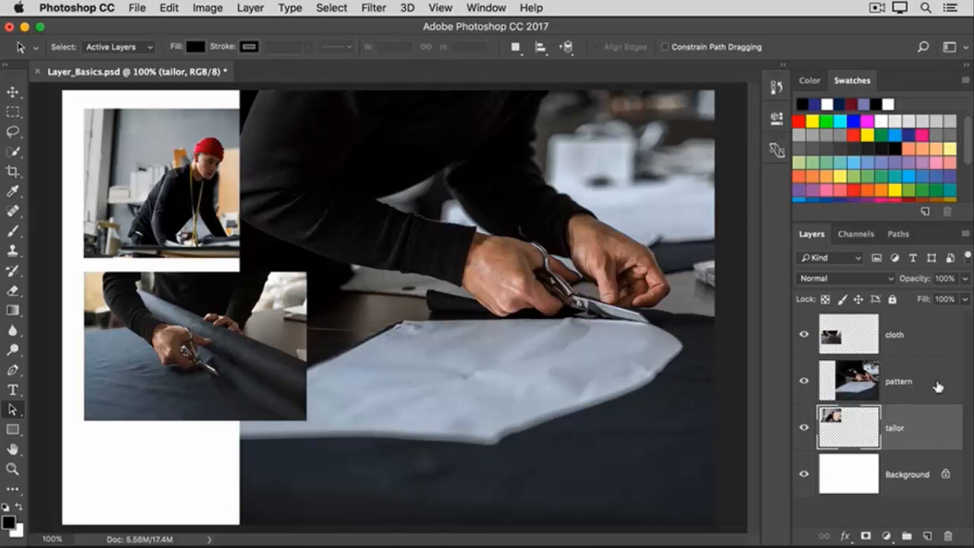
Add a new empty layer, Layer 1, directly above the pattern layer
{"action": "left_click", "coordinate": [898, 380]}
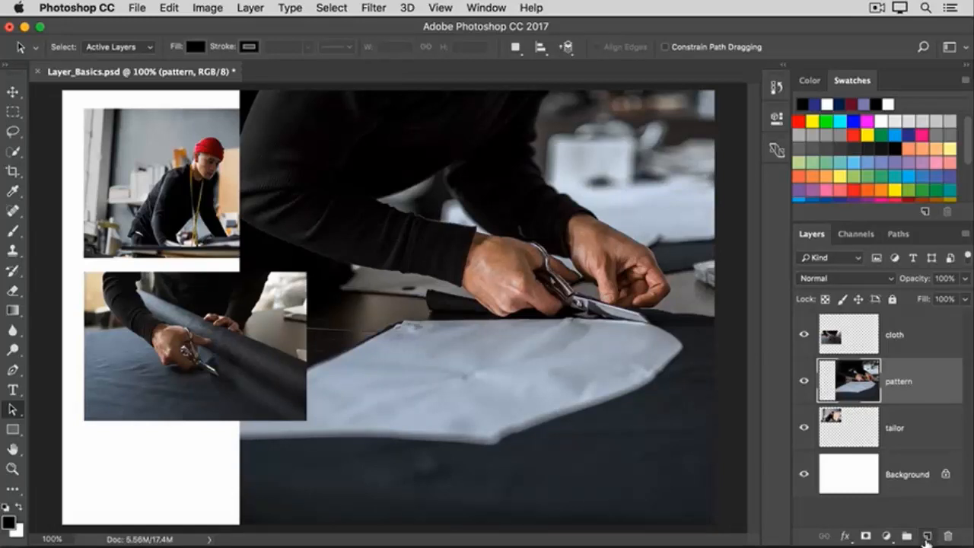
{"action": "left_click", "coordinate": [927, 536]}
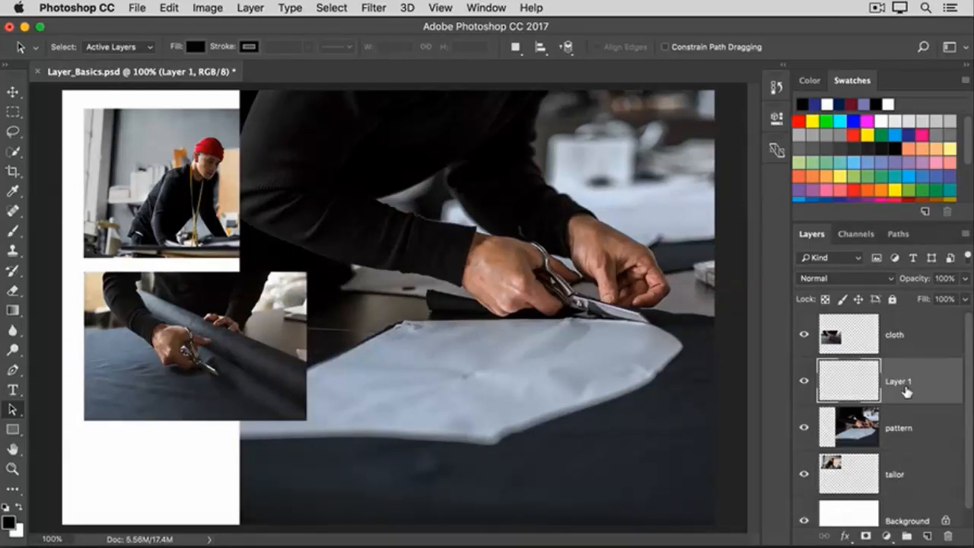
Rename Layer 1 to 'paint'
{"action": "double_click", "coordinate": [898, 381]}
{"action": "type", "text": "paint"}
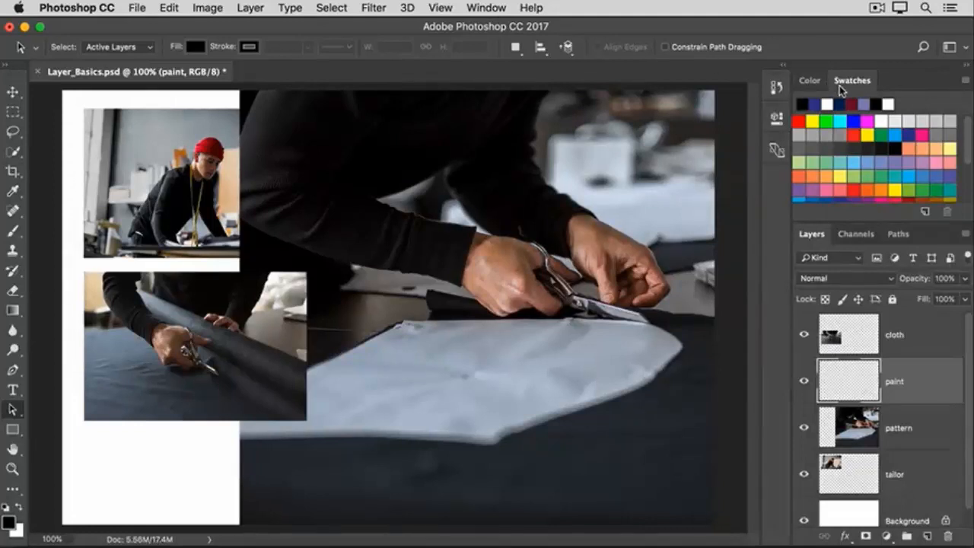
Pick a blue swatch as the painting colour and ready the Brush tool's preset picker
{"action": "left_click", "coordinate": [801, 104]}
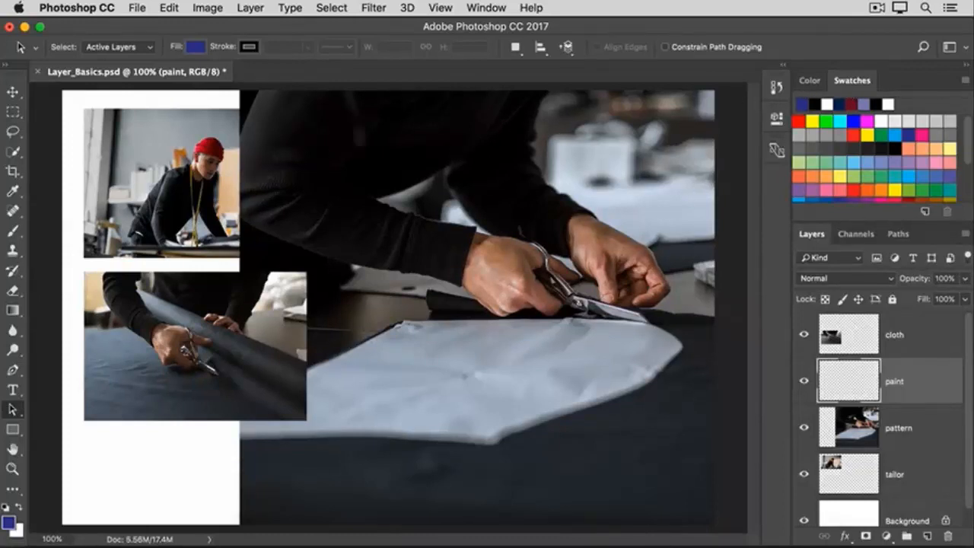
{"action": "left_click", "coordinate": [12, 231]}
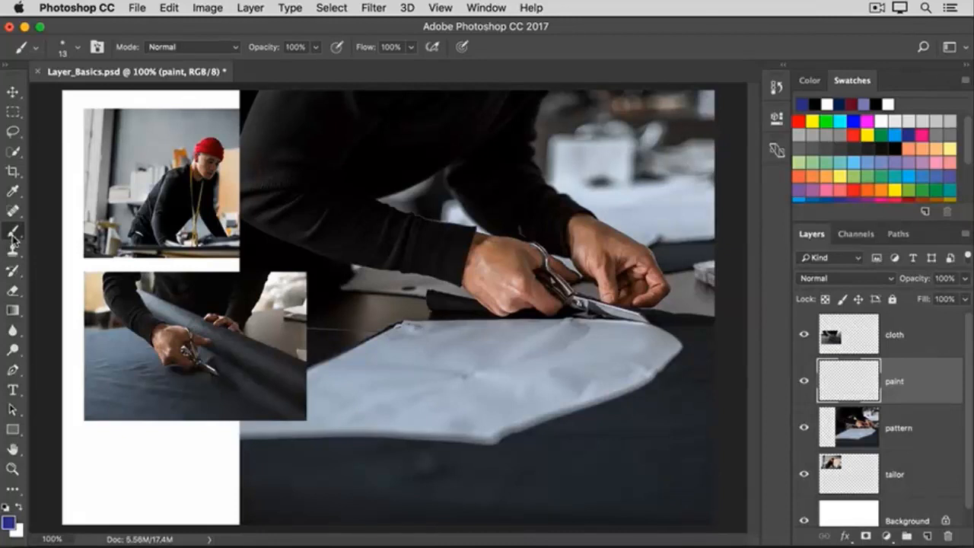
{"action": "left_click", "coordinate": [76, 45]}
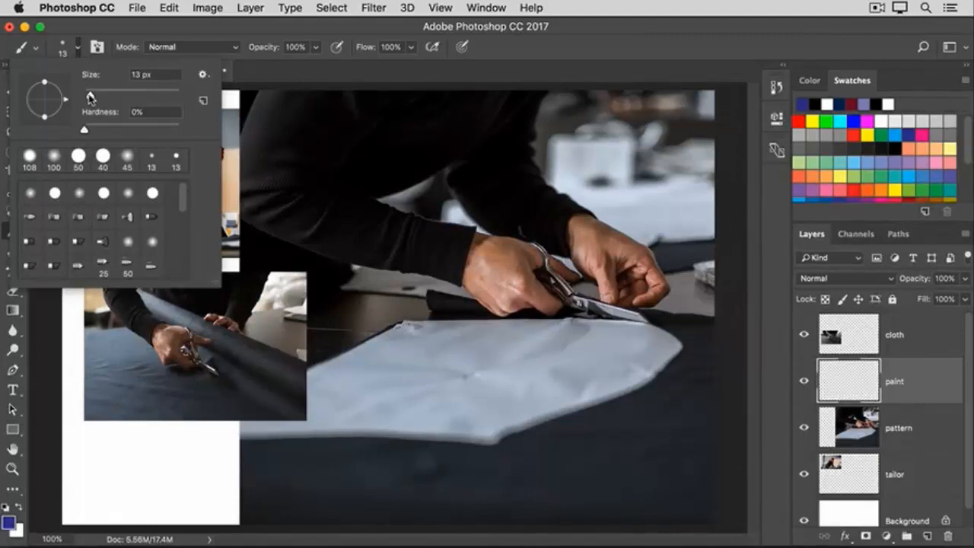
Enlarge the brush and paint a soft blue blob over the white fabric
{"action": "left_click_drag", "start_coordinate": [88, 90], "coordinate": [136, 90]}
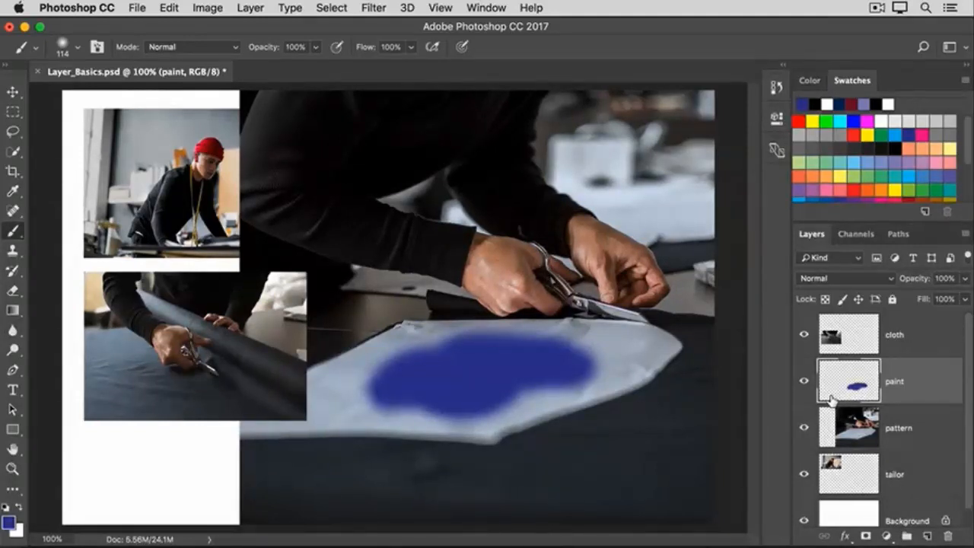
{"action": "mouse_move", "coordinate": [928, 389]}
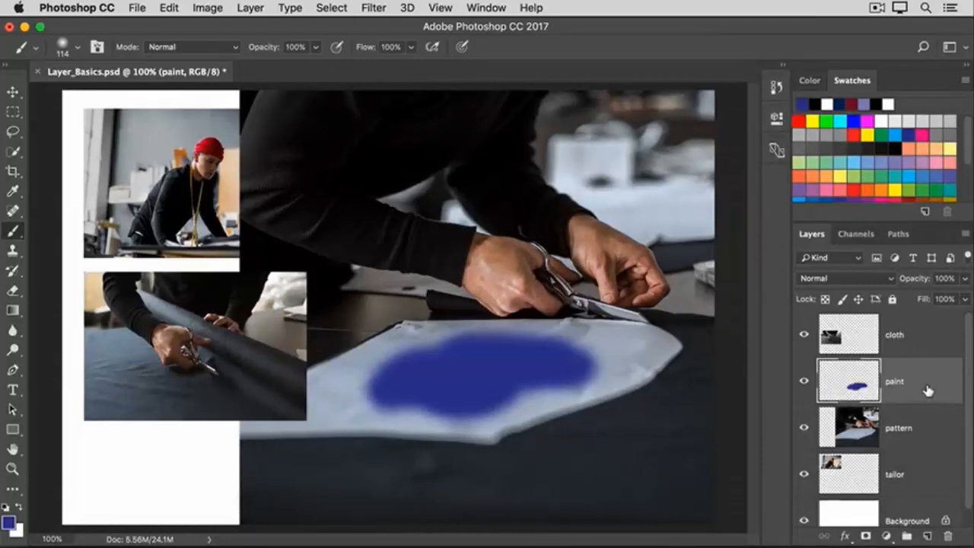
{"action": "mouse_move", "coordinate": [919, 286]}
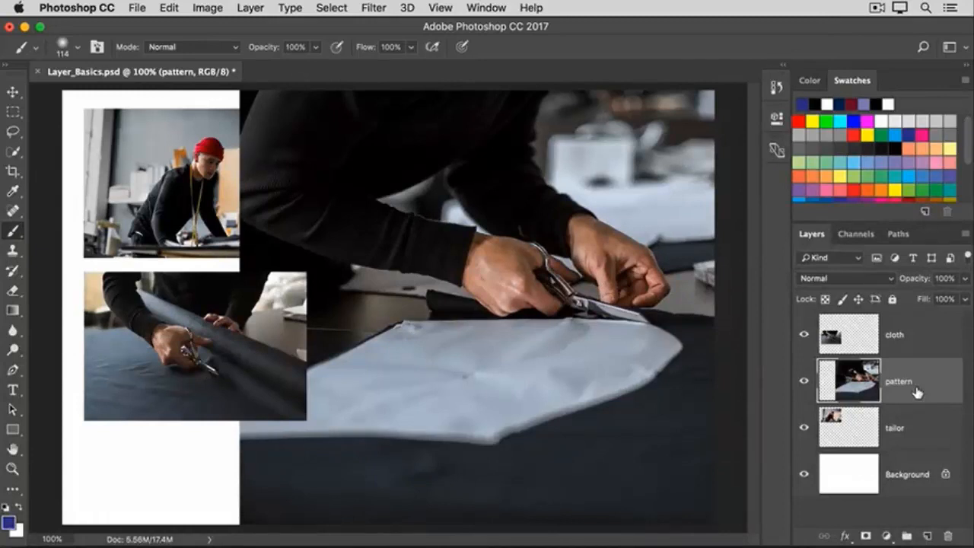
{"action": "mouse_move", "coordinate": [921, 366]}
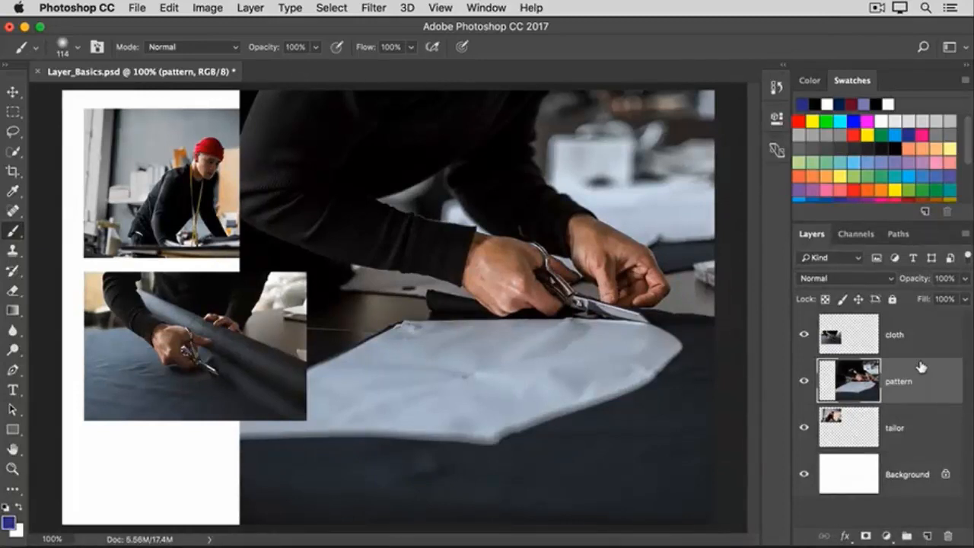
{"action": "mouse_move", "coordinate": [967, 242]}
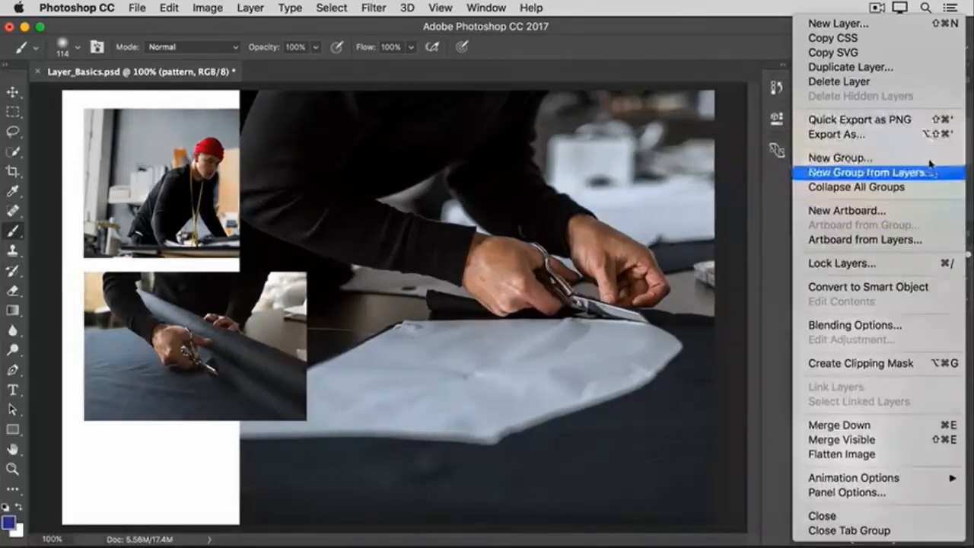
{"action": "mouse_move", "coordinate": [850, 67]}
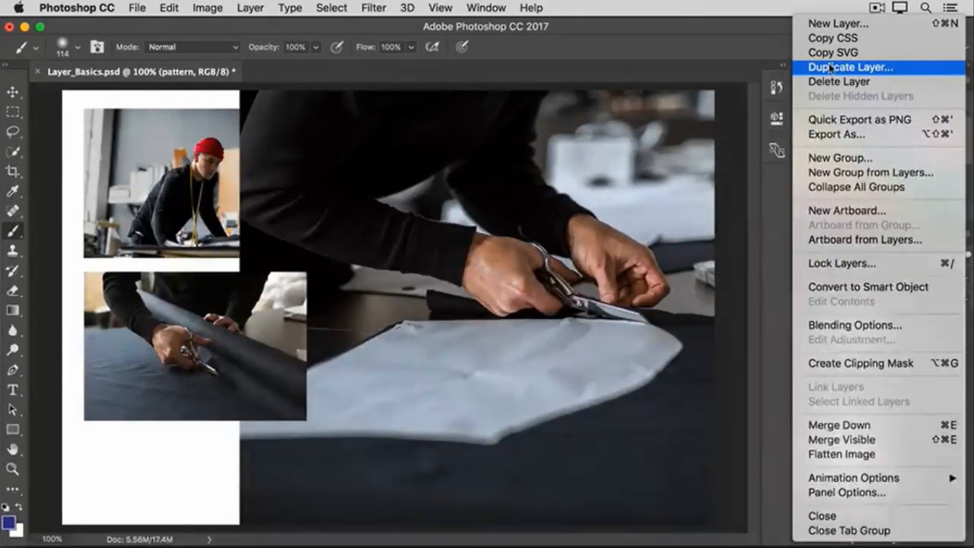